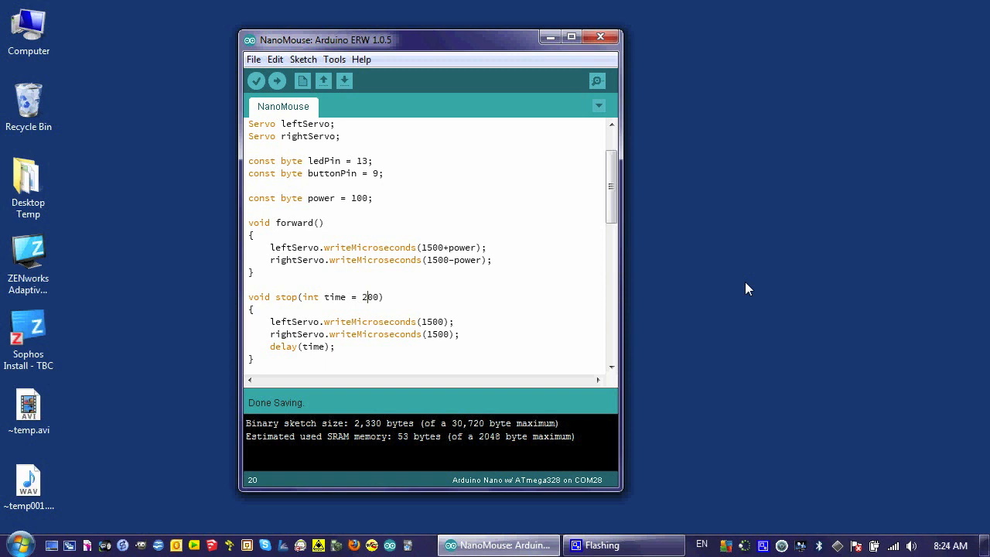
pyautogui.moveTo(656, 213)
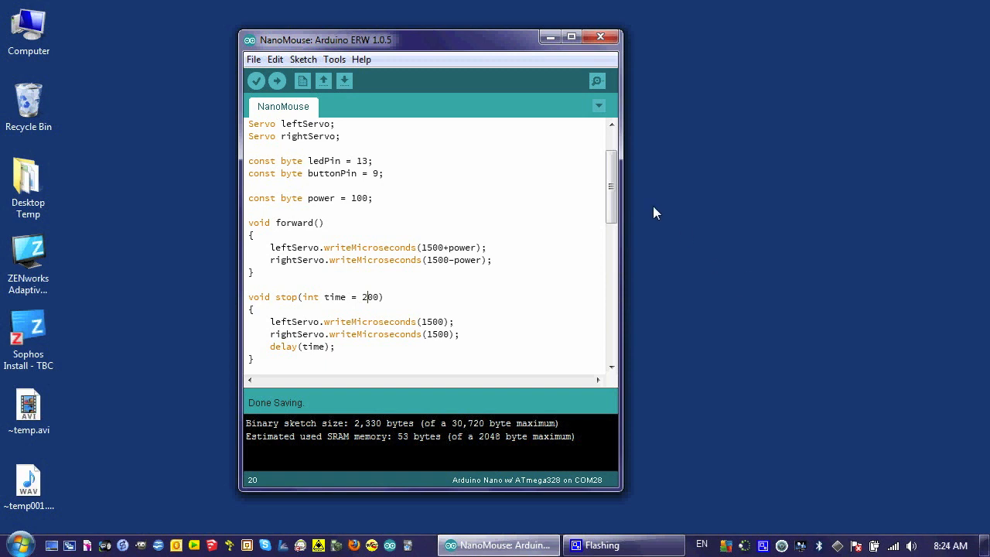
# Rename turn()'s time parameter to degrees and change delay(time) to use degrees.
pyautogui.scroll(-3)
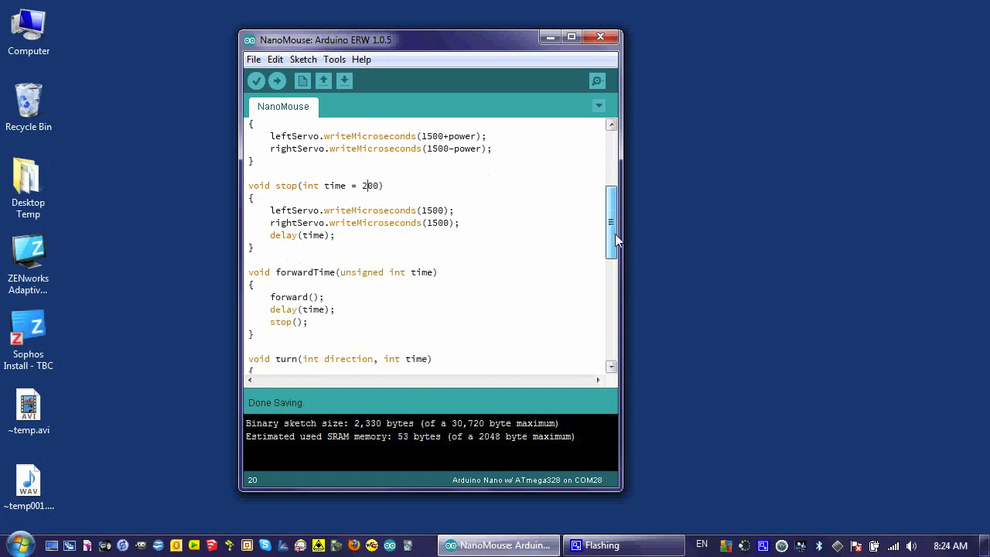
pyautogui.scroll(-3)
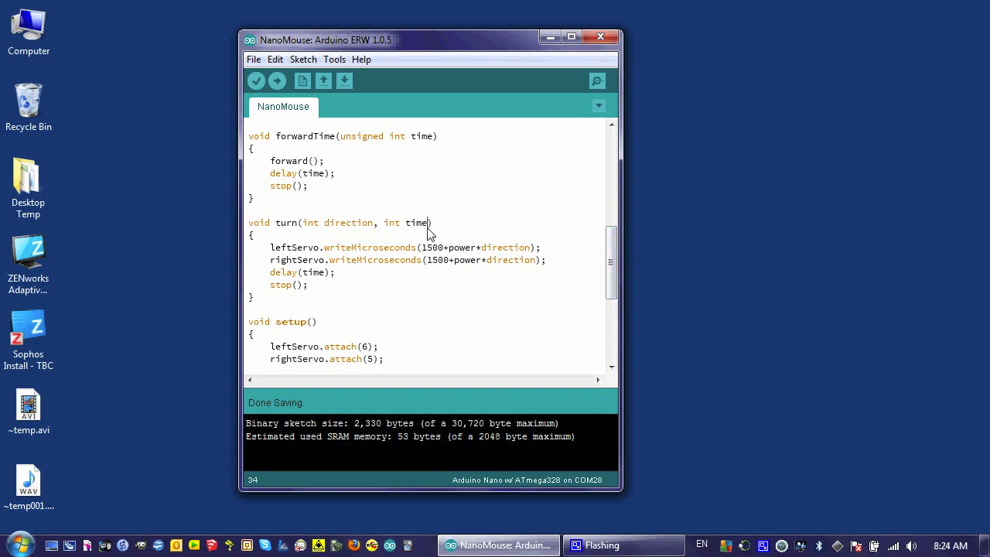
pyautogui.press('Backspace')
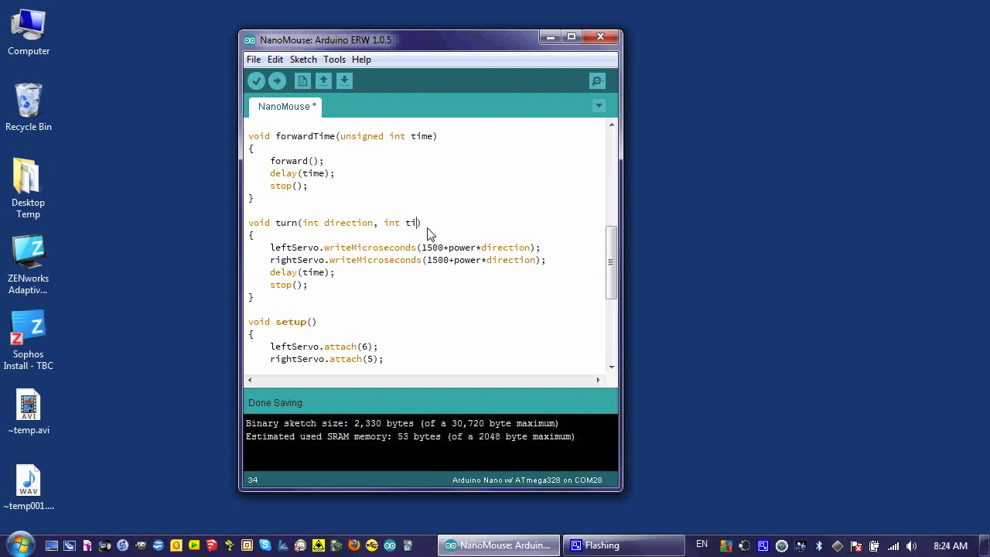
pyautogui.write('deg')
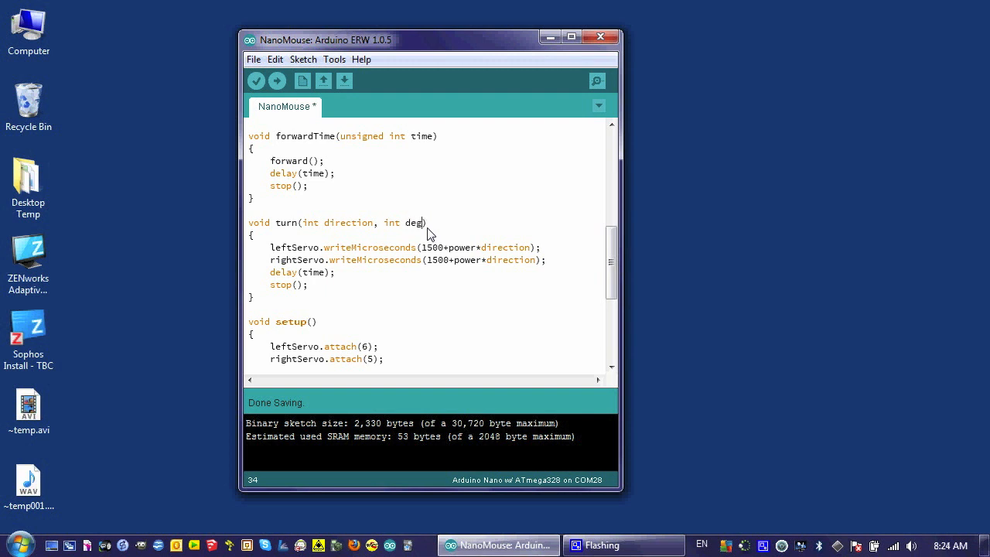
pyautogui.write('rees')
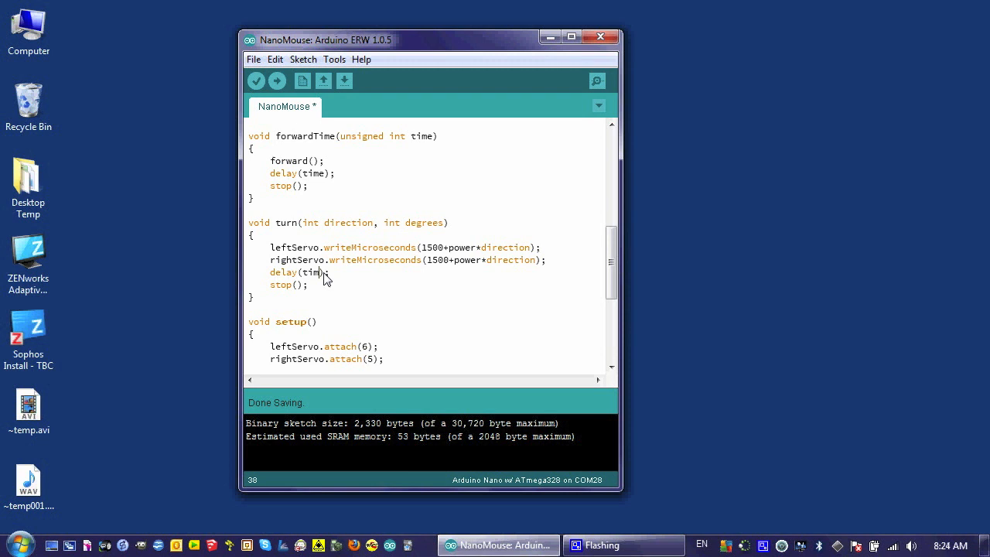
pyautogui.write('degrees*')
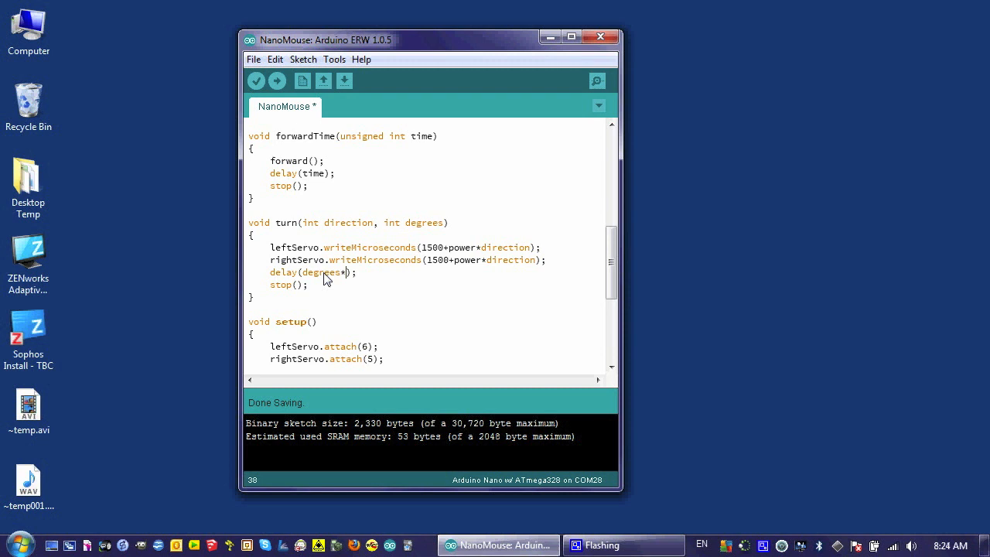
pyautogui.moveTo(349, 284)
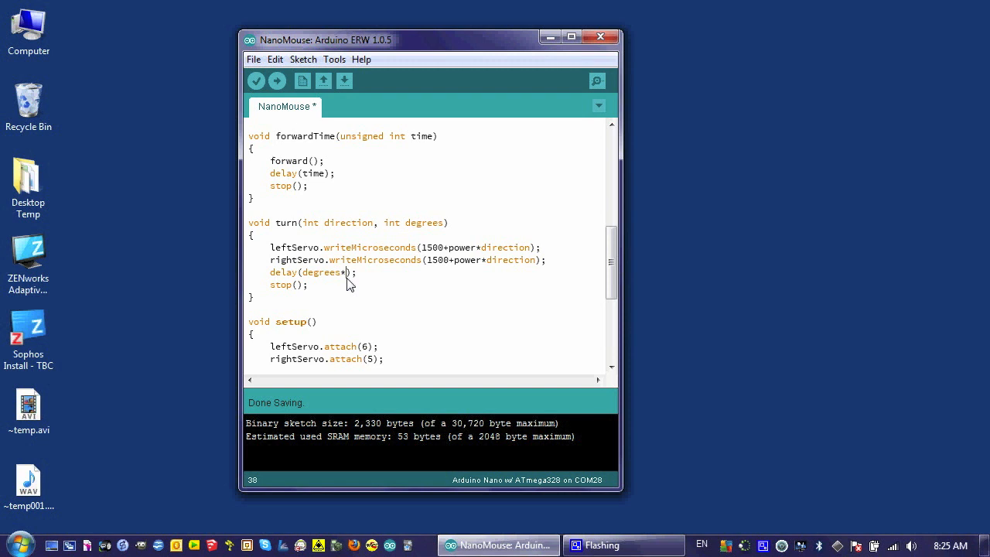
# Make the delay degrees*5, delete turn(RIGHT,500) from setup(), and set turn(LEFT) to 180.
pyautogui.write('4')
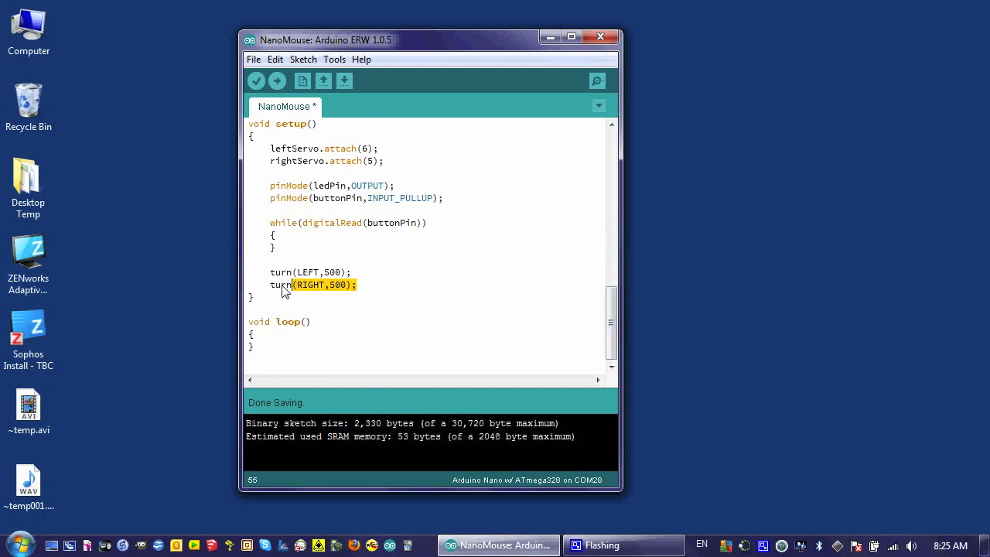
pyautogui.press('Delete')
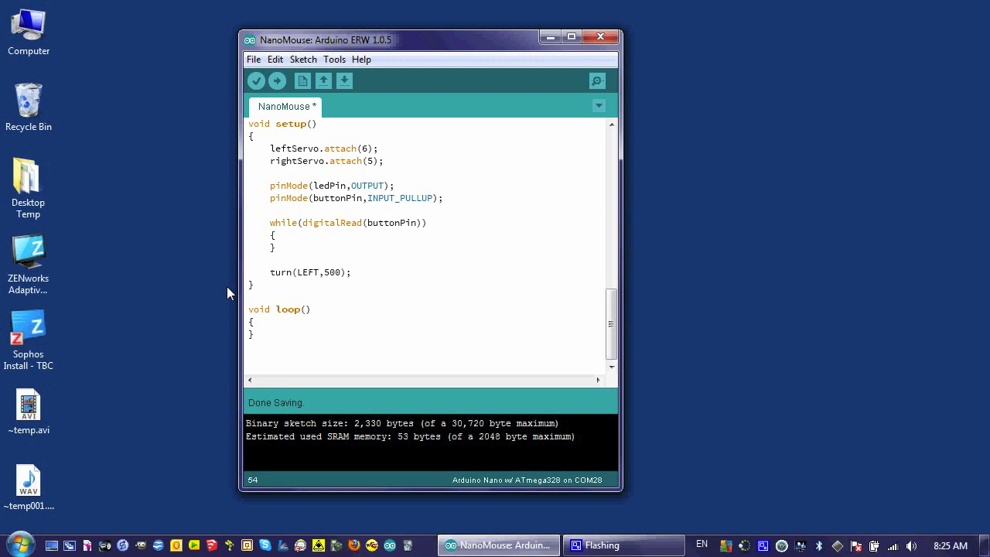
pyautogui.moveTo(342, 280)
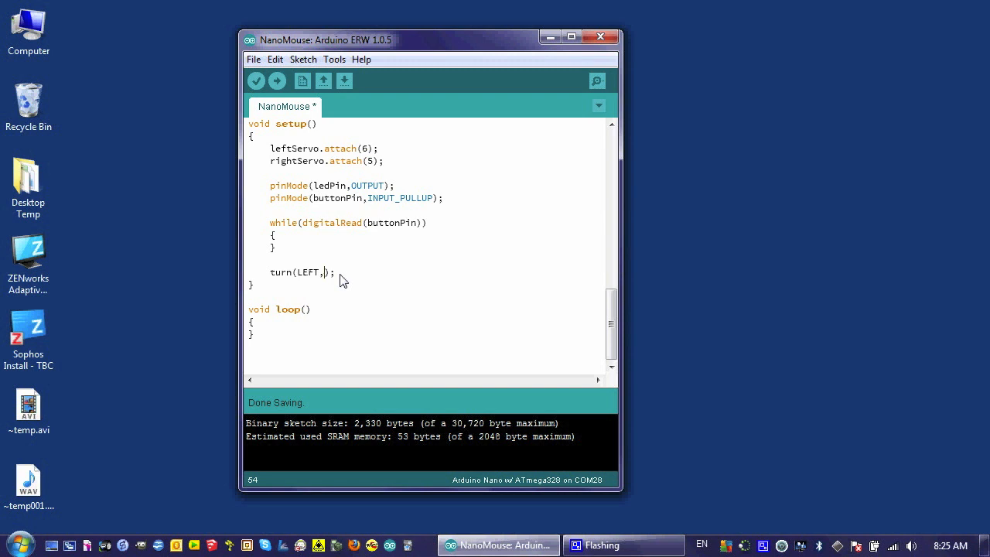
pyautogui.write('180')
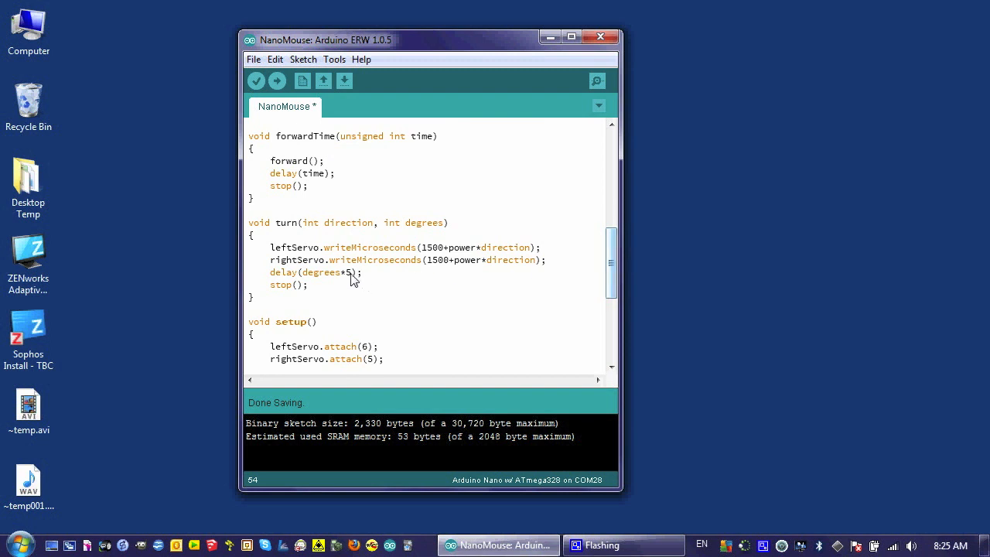
pyautogui.moveTo(381, 299)
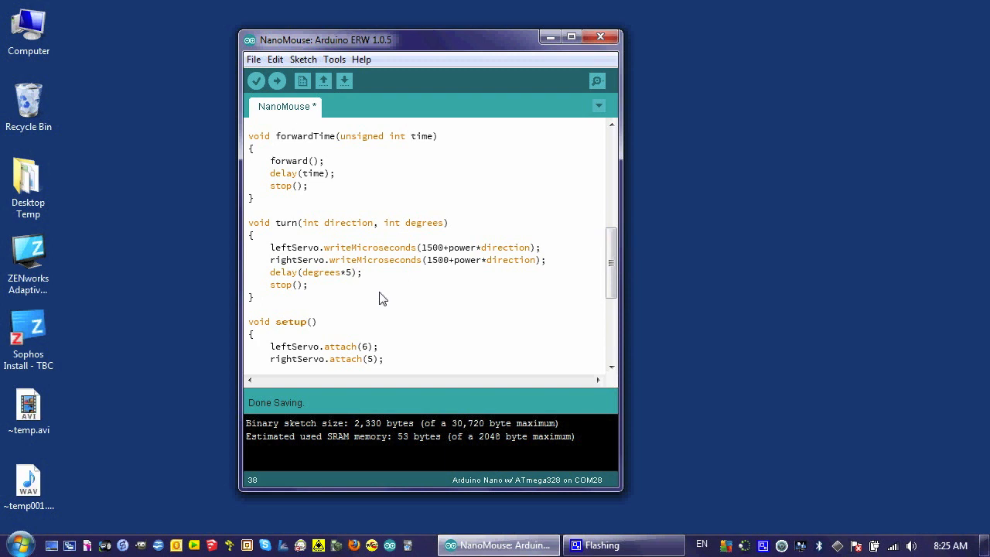
pyautogui.click(353, 273)
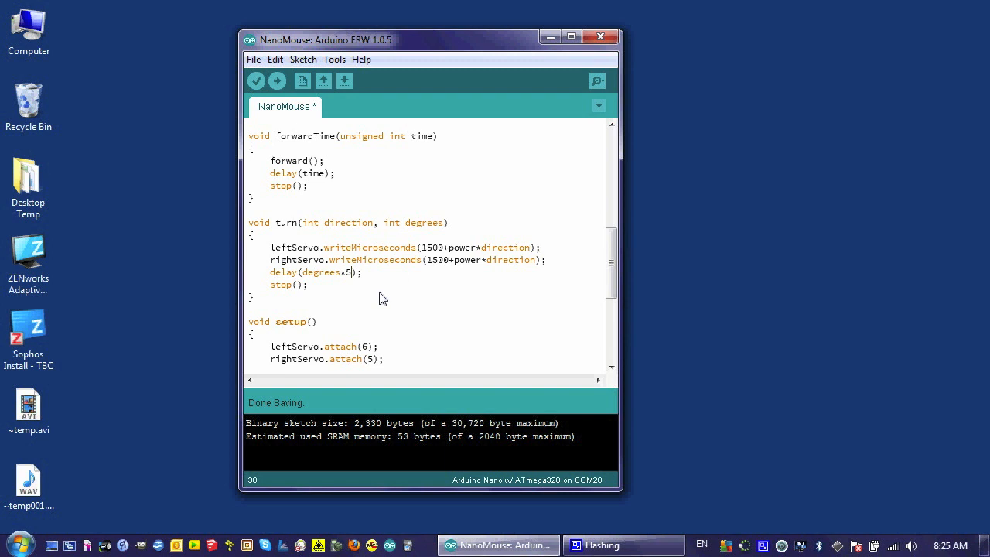